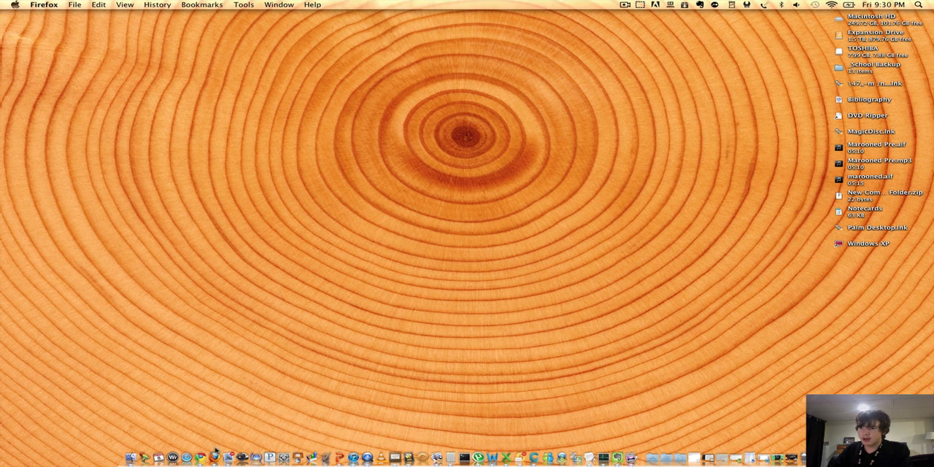
pyautogui.moveTo(212, 434)
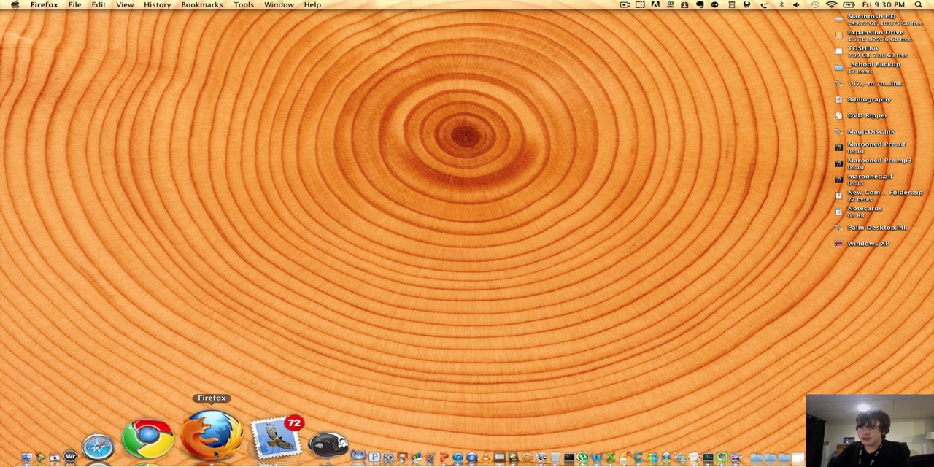
# Step: Bring Firefox forward from the Dock and switch to its Google search tab
pyautogui.click(211, 434)
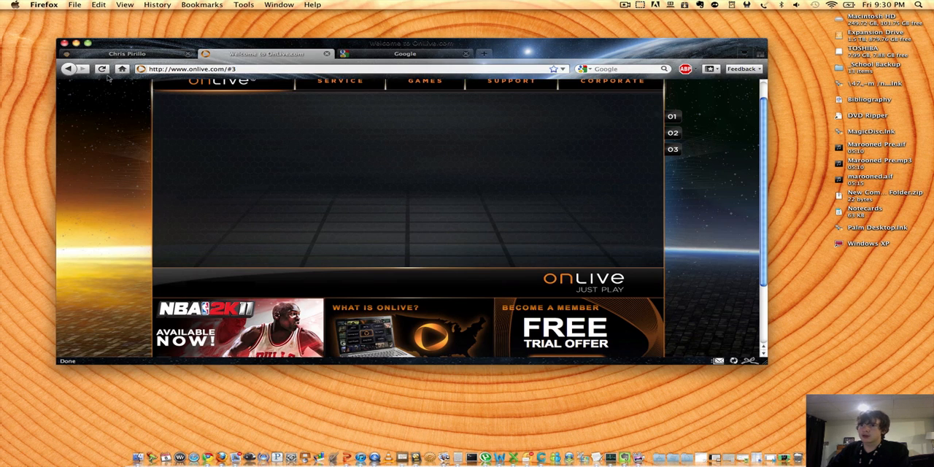
pyautogui.click(102, 69)
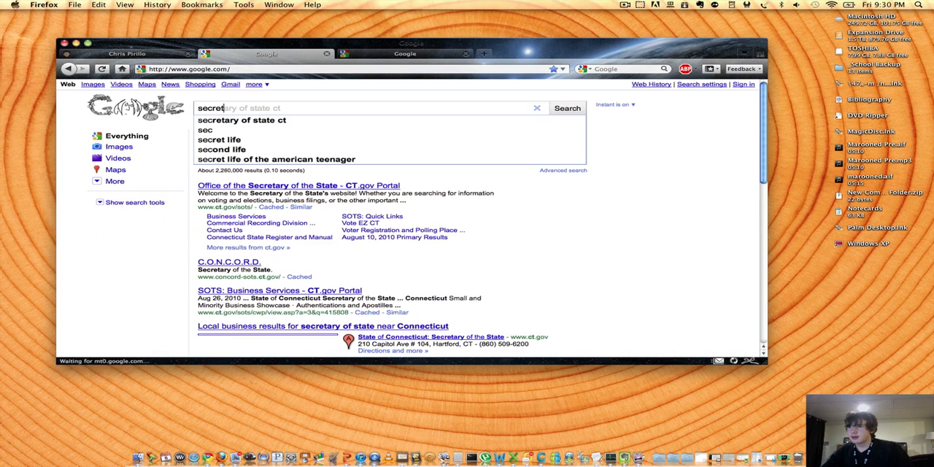
# Step: Search Google for 'secrets mac' and accept the 'secrets mac os x' suggestion
pyautogui.write('secrets mac osx')
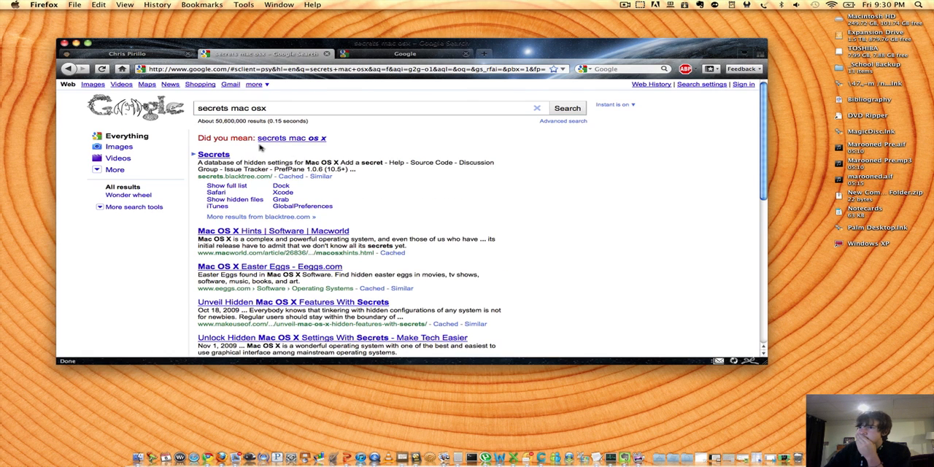
pyautogui.click(291, 137)
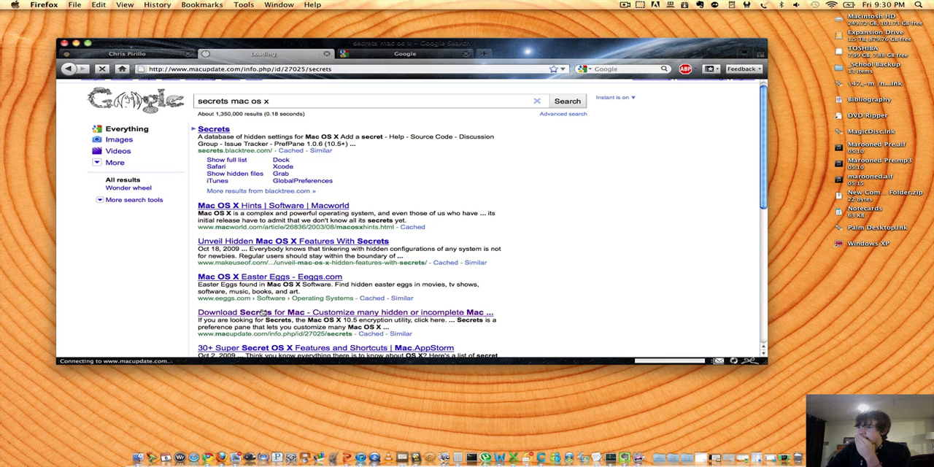
# Step: Open the MacUpdate Secrets 1.0.6 download page and scroll down through it
pyautogui.click(345, 312)
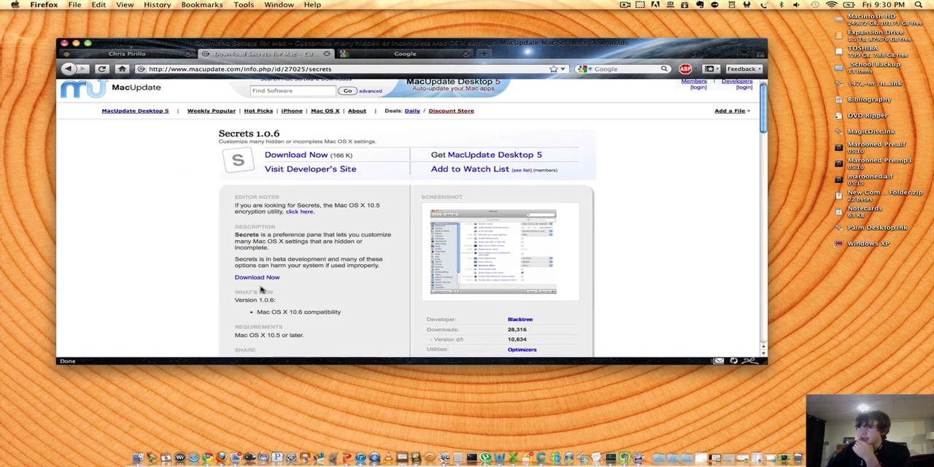
pyautogui.moveTo(270, 183)
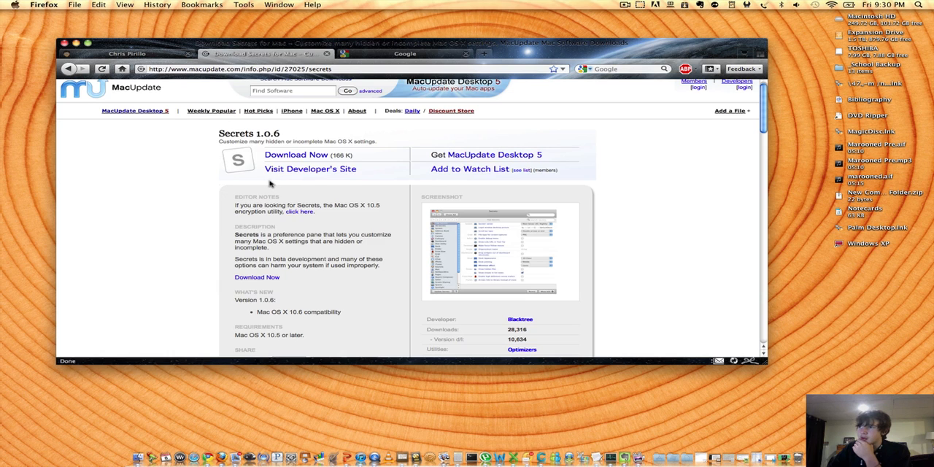
pyautogui.scroll(-3)
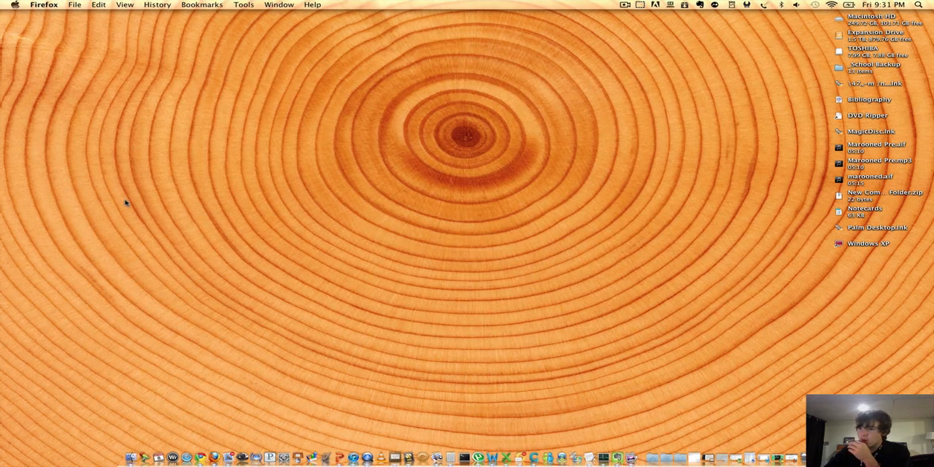
pyautogui.moveTo(318, 437)
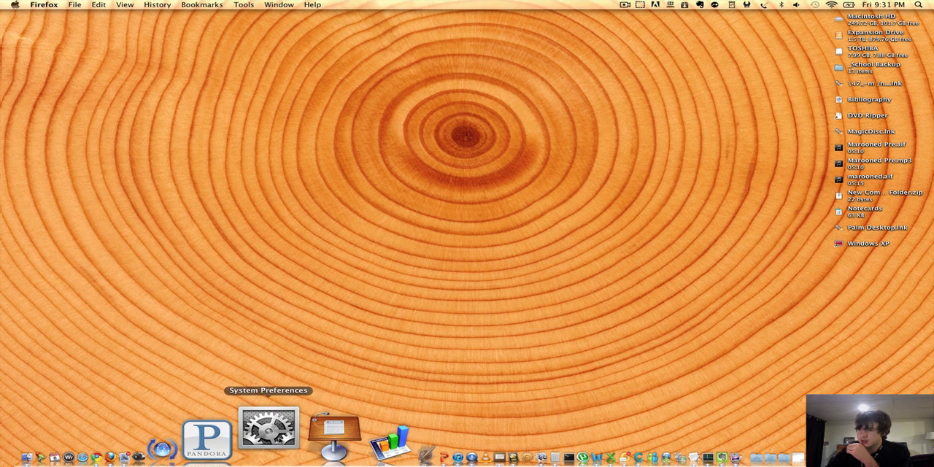
# Step: Launch System Preferences from the Dock
pyautogui.click(268, 428)
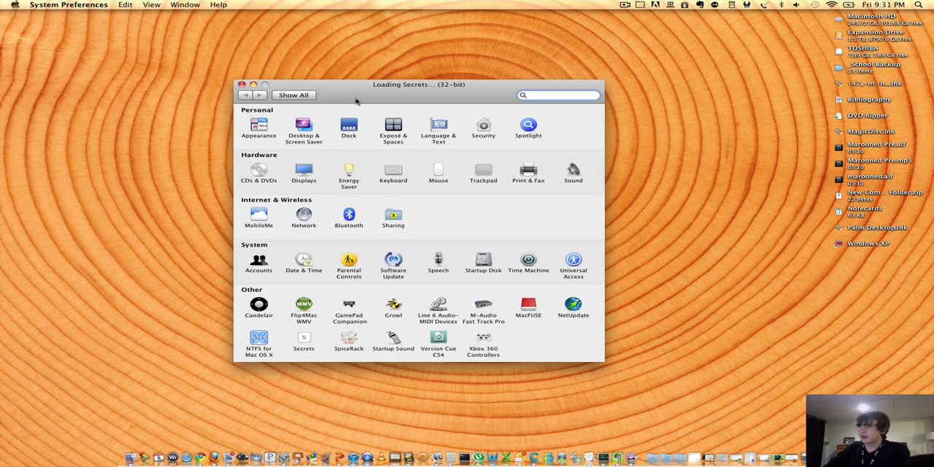
# Step: Open the Secrets pane under Other and browse its Top Secrets list
pyautogui.click(303, 339)
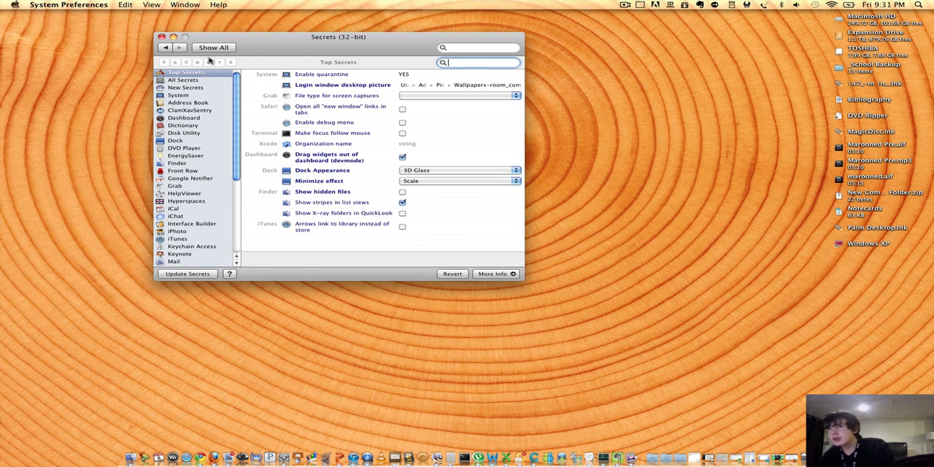
pyautogui.scroll(-3)
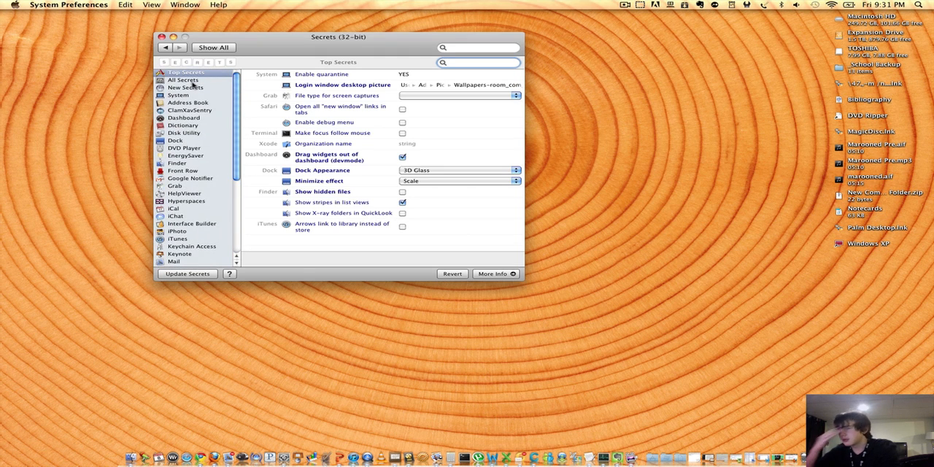
pyautogui.click(477, 62)
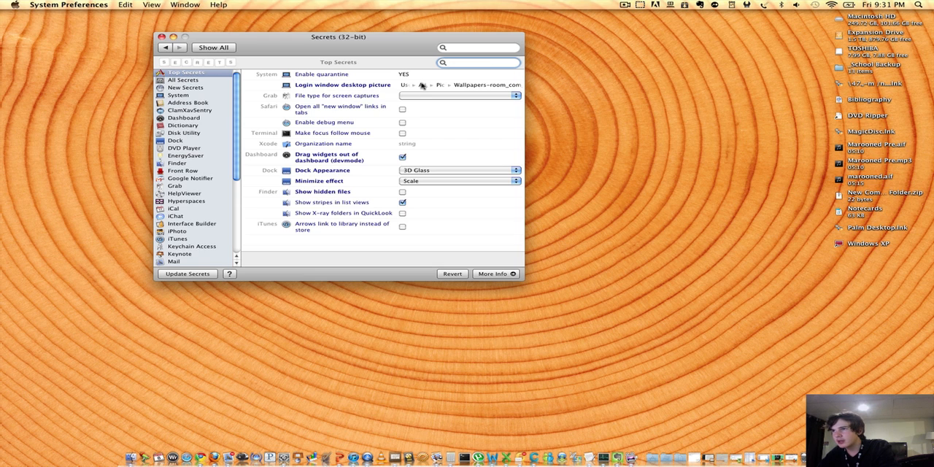
# Step: Choose the purple space image from the Pictures wallpapers folder as the login window picture
pyautogui.click(489, 85)
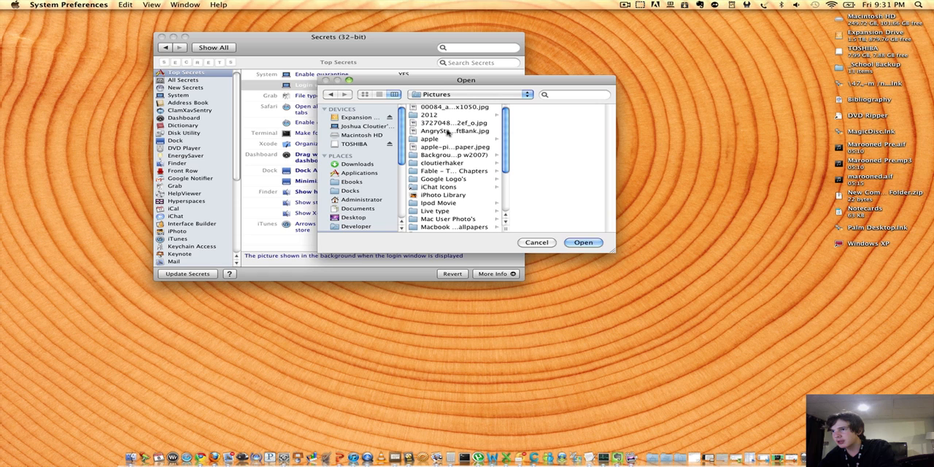
pyautogui.click(452, 130)
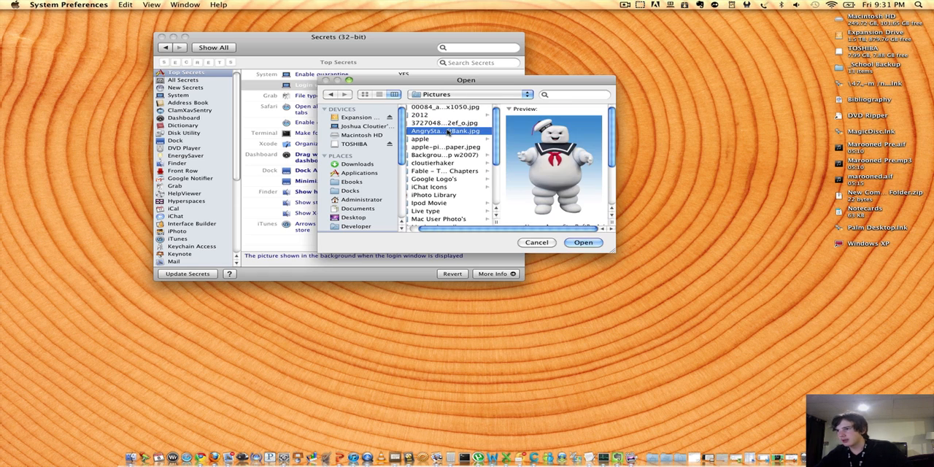
pyautogui.click(582, 242)
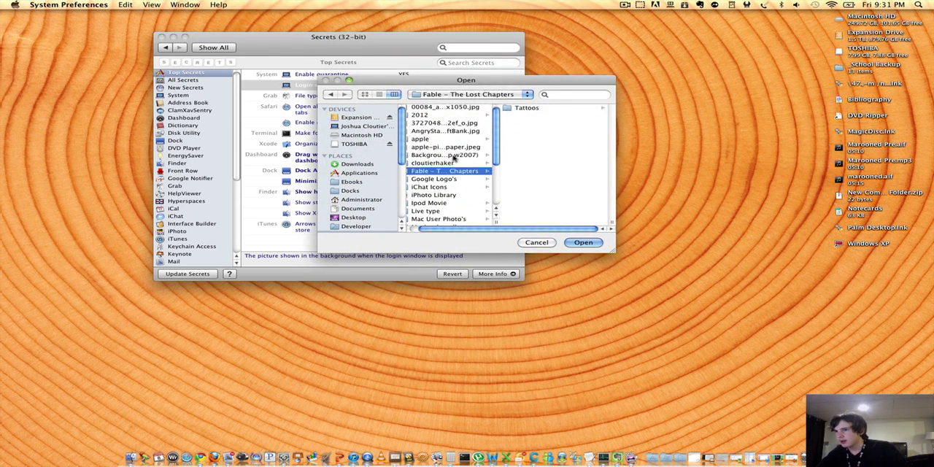
pyautogui.click(445, 154)
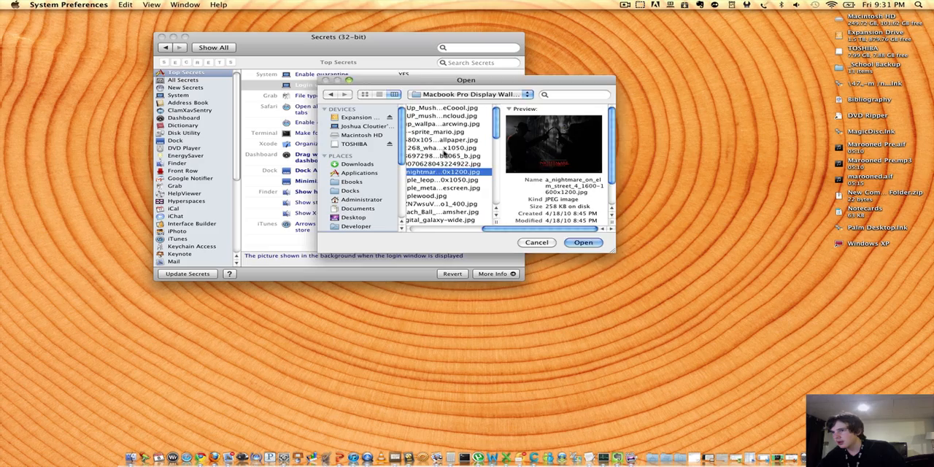
pyautogui.click(441, 147)
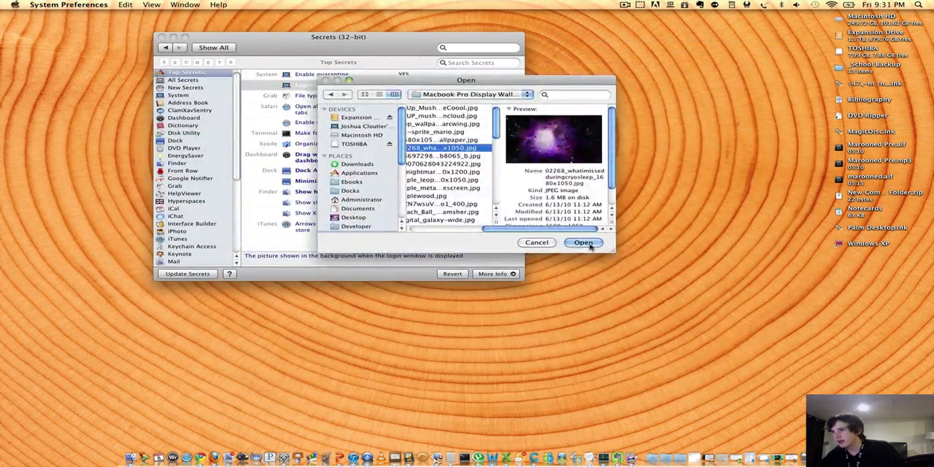
pyautogui.click(583, 243)
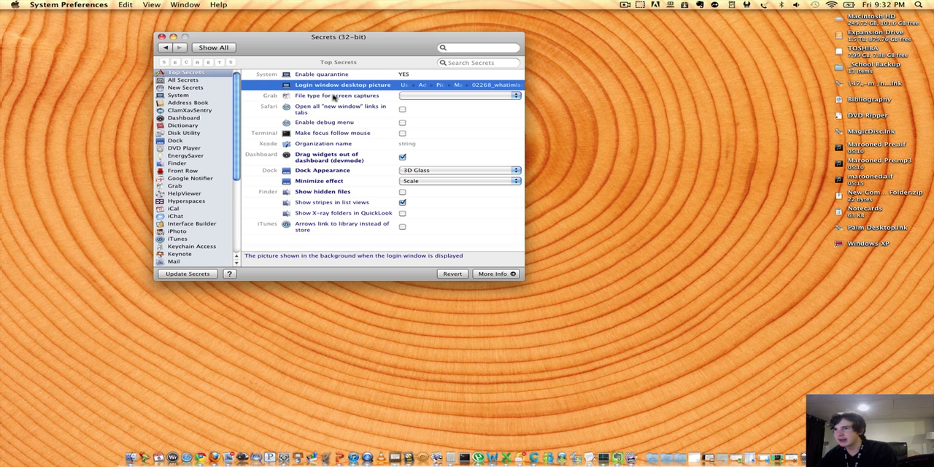
pyautogui.click(336, 95)
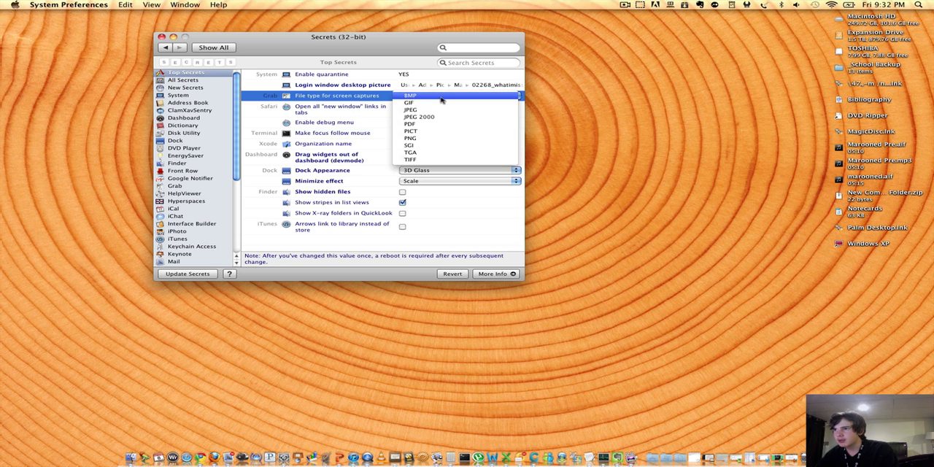
pyautogui.moveTo(412, 103)
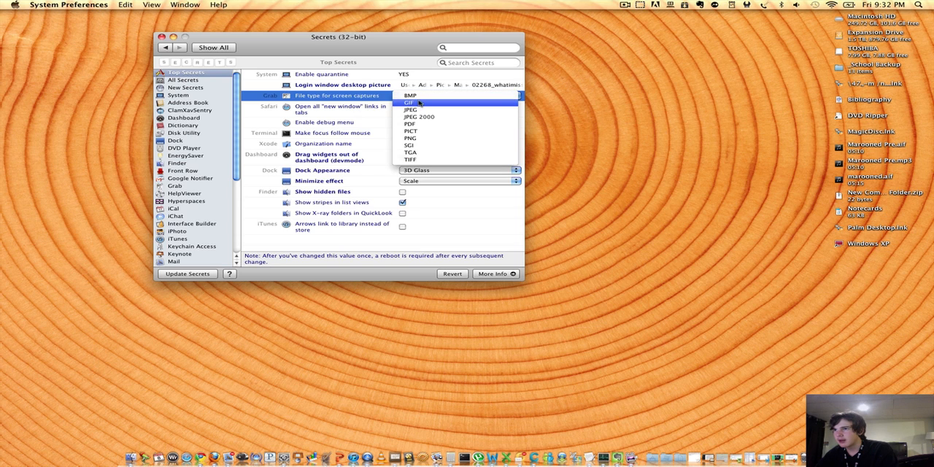
pyautogui.moveTo(419, 116)
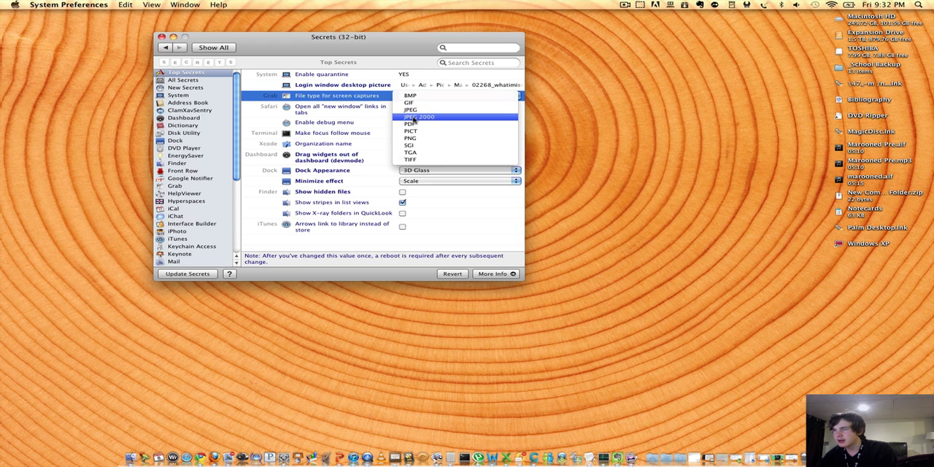
pyautogui.moveTo(418, 117)
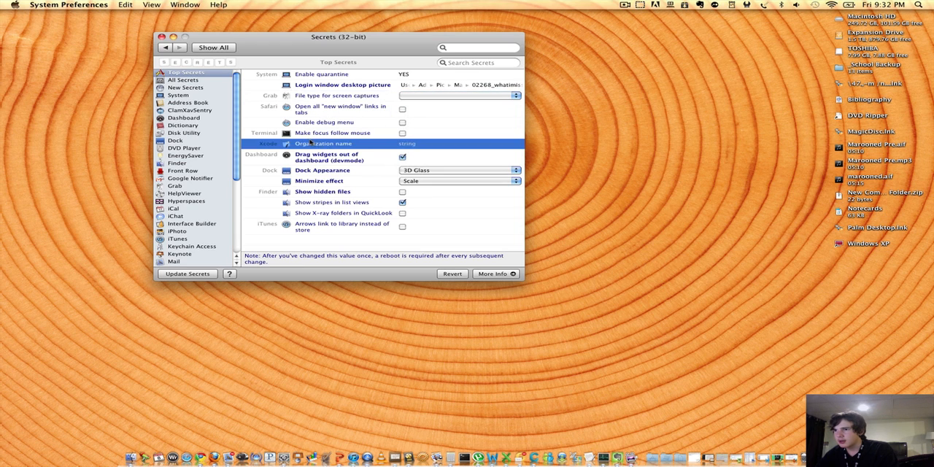
pyautogui.click(328, 157)
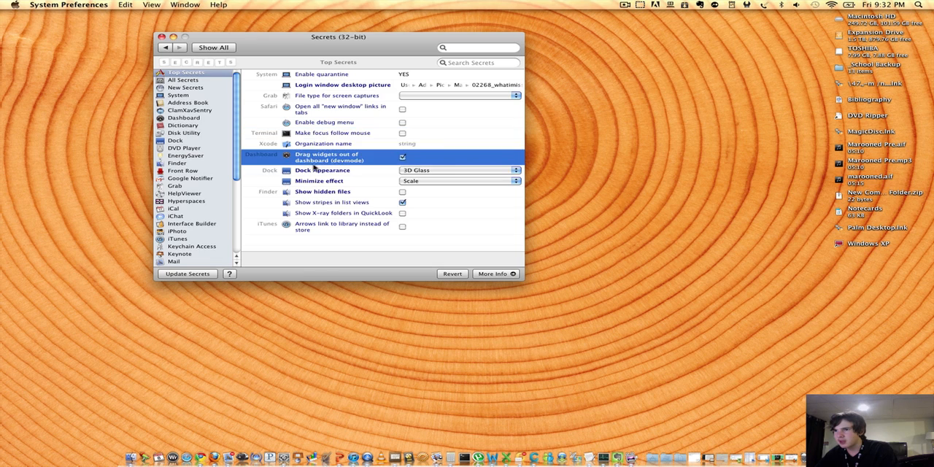
# Step: Switch the Dock appearance to 2D Black, then select the Show hidden files row
pyautogui.click(458, 170)
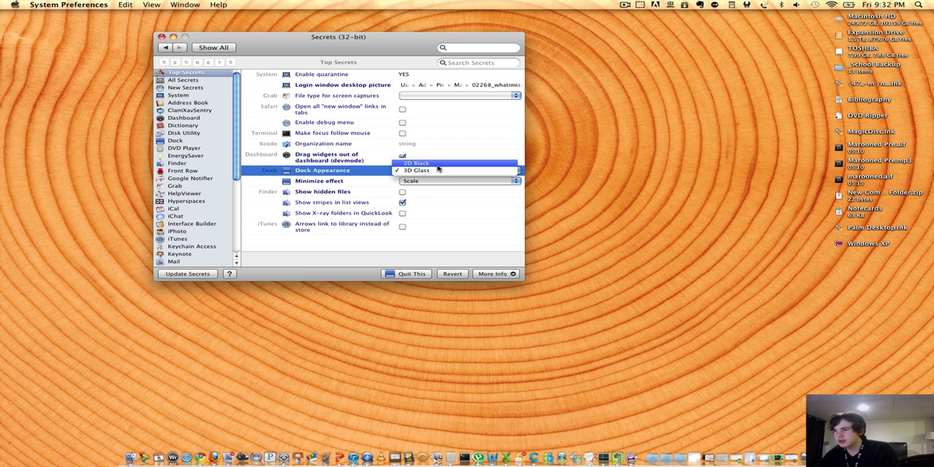
pyautogui.click(416, 163)
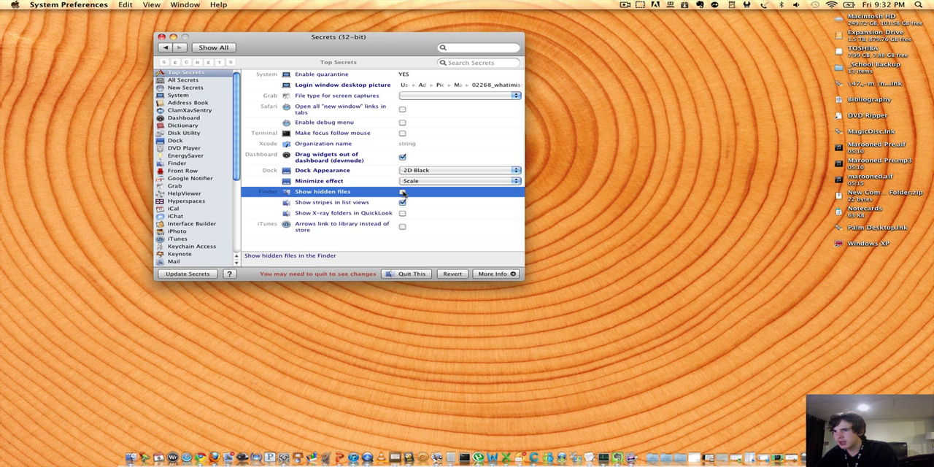
pyautogui.click(401, 191)
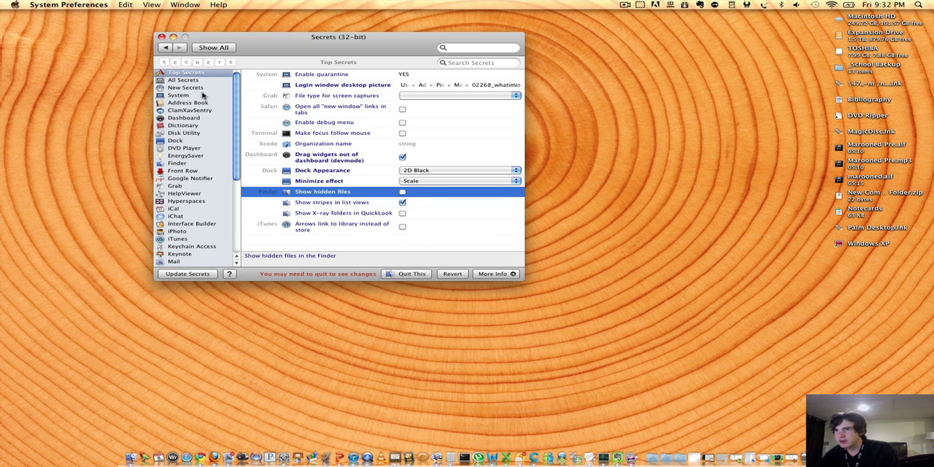
# Step: Browse New Secrets, viewing the Hide Ping Dropdown and Disable Ping Sidebar settings
pyautogui.click(186, 87)
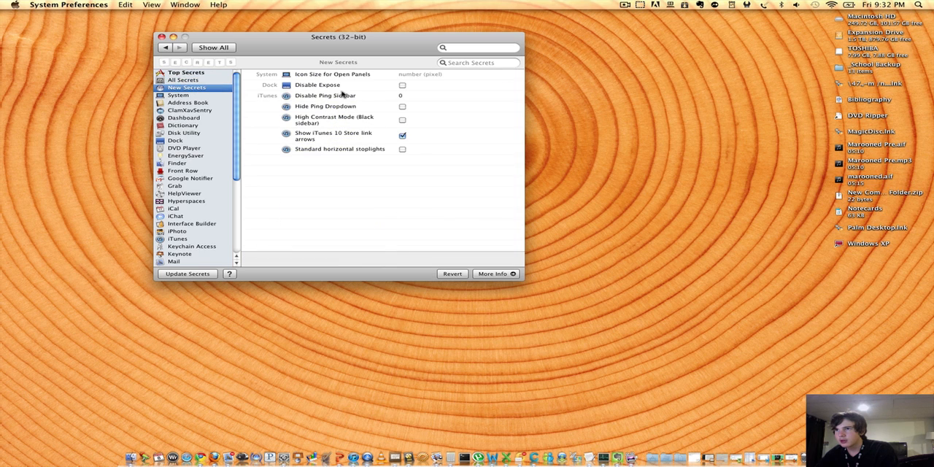
pyautogui.moveTo(193, 222)
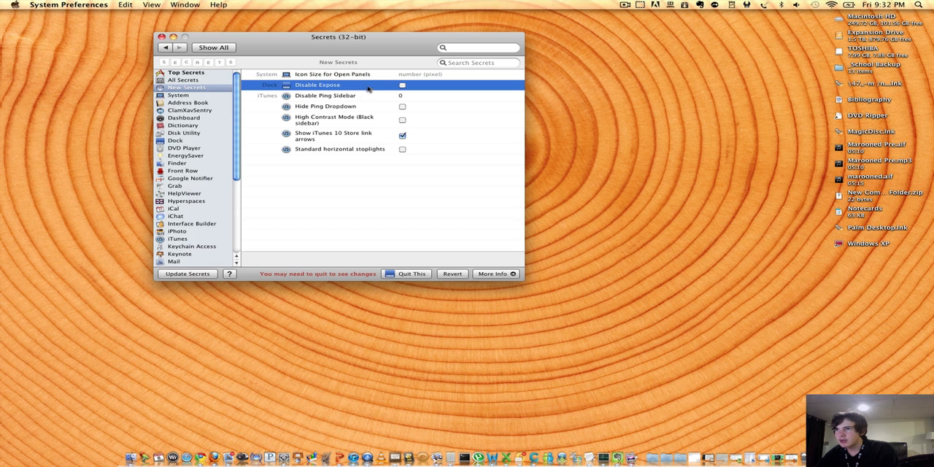
pyautogui.click(325, 106)
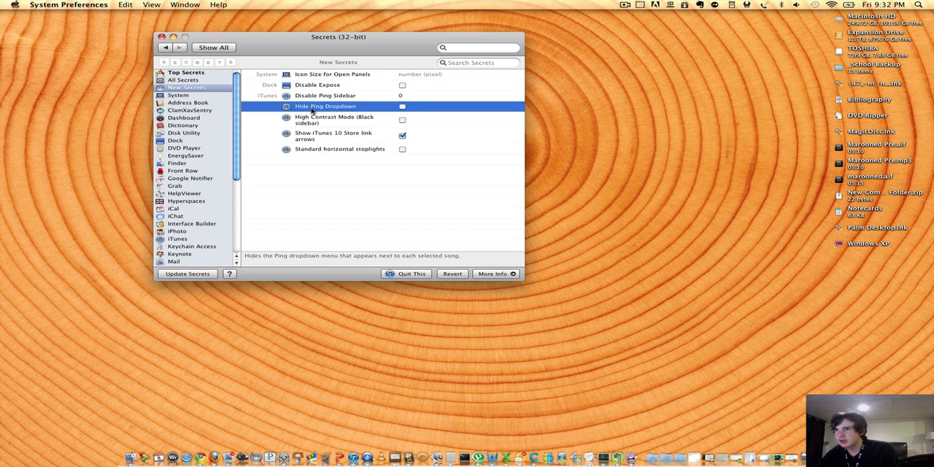
pyautogui.click(325, 96)
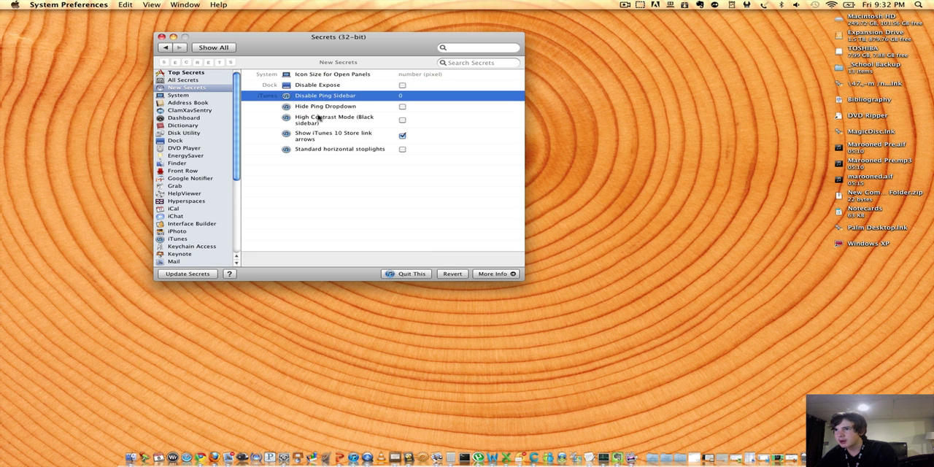
pyautogui.click(333, 136)
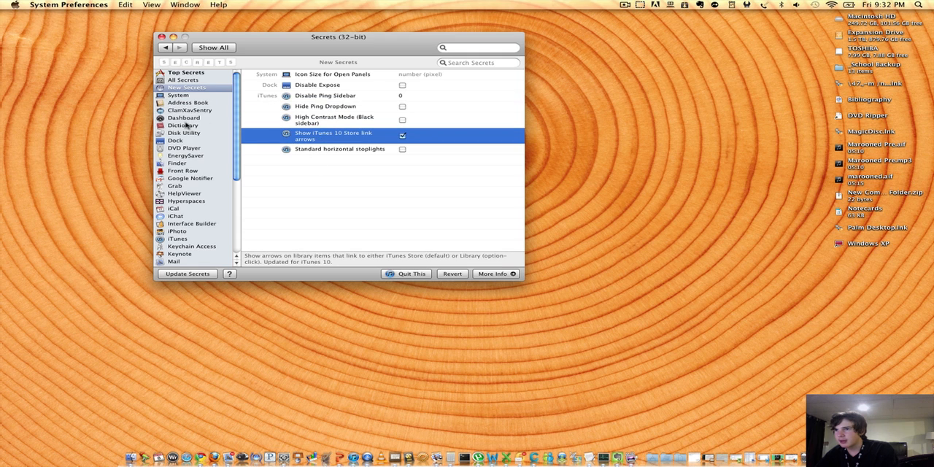
# Step: Scroll through all hidden System settings, then show the Address Book options
pyautogui.click(178, 95)
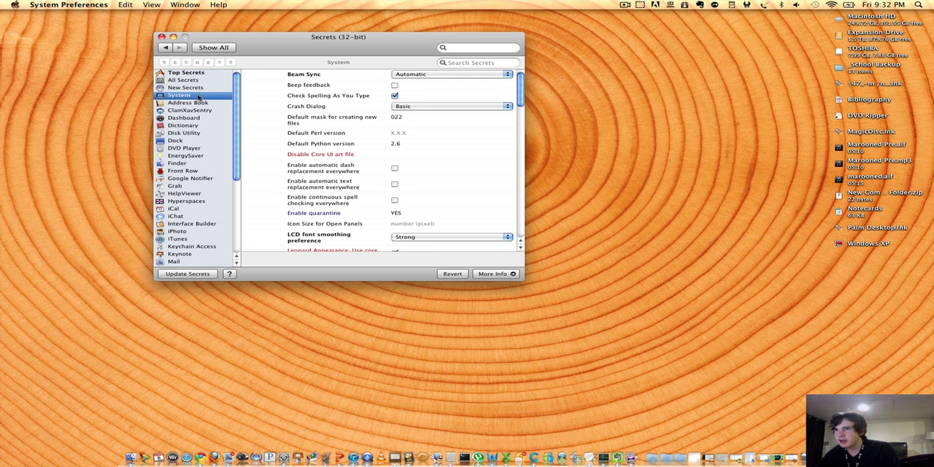
pyautogui.scroll(-3)
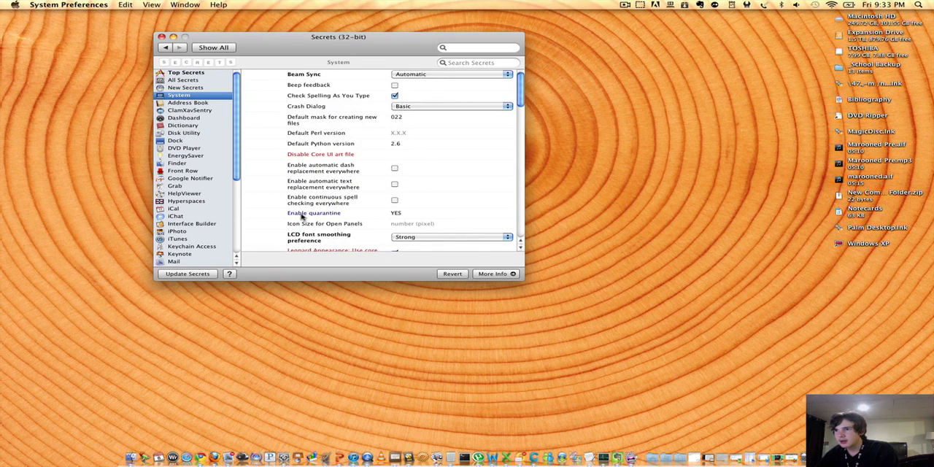
pyautogui.moveTo(284, 184)
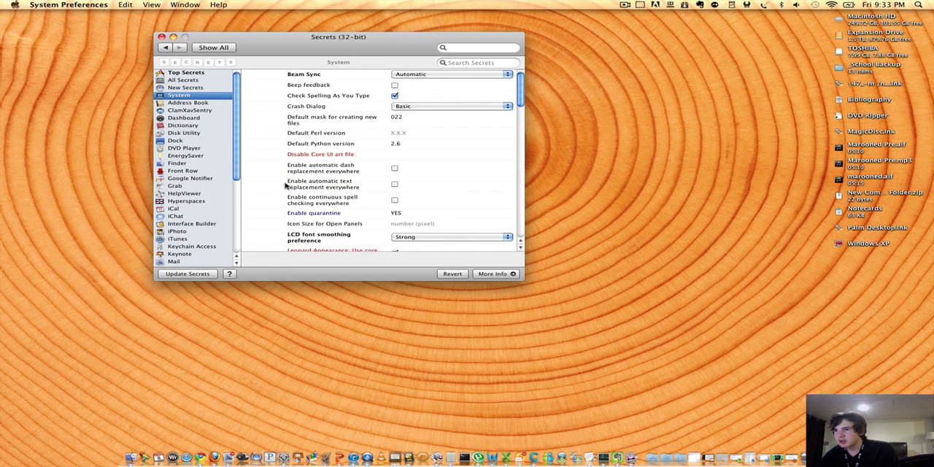
pyautogui.scroll(-3)
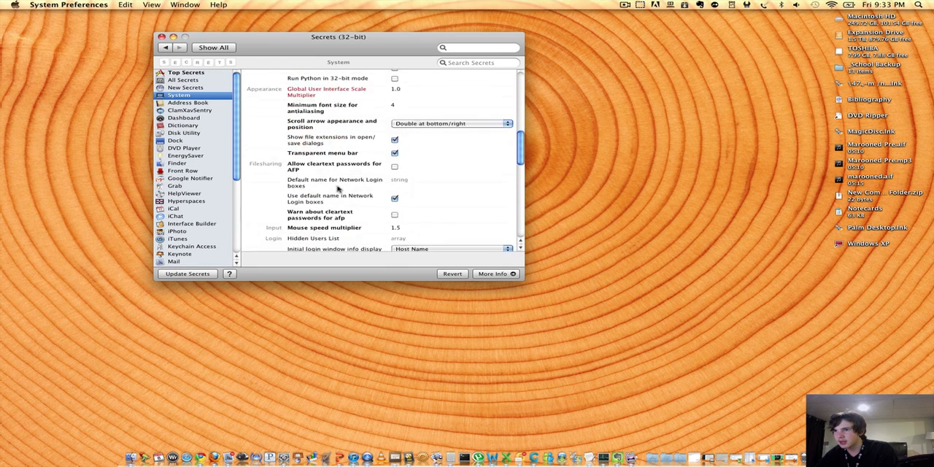
pyautogui.scroll(-3)
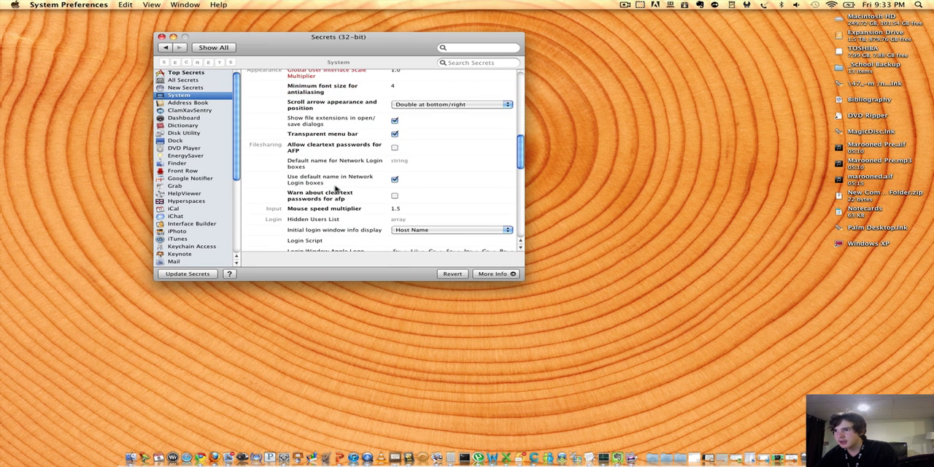
pyautogui.scroll(-3)
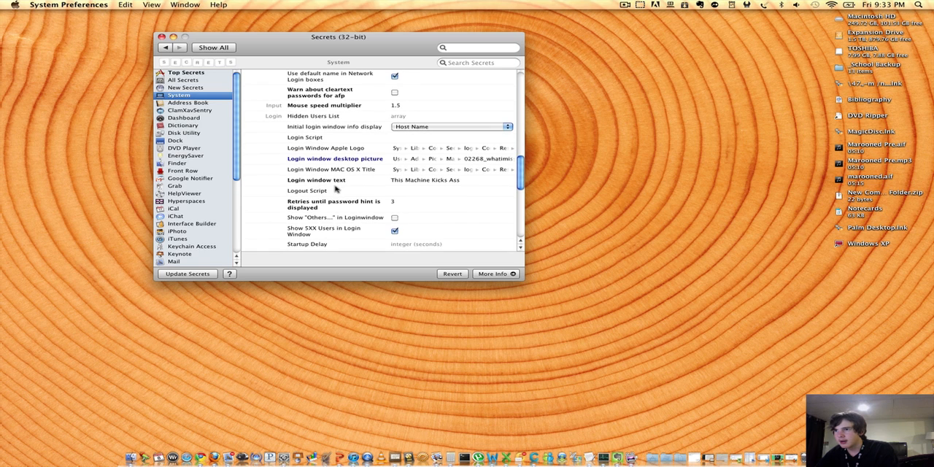
pyautogui.scroll(-3)
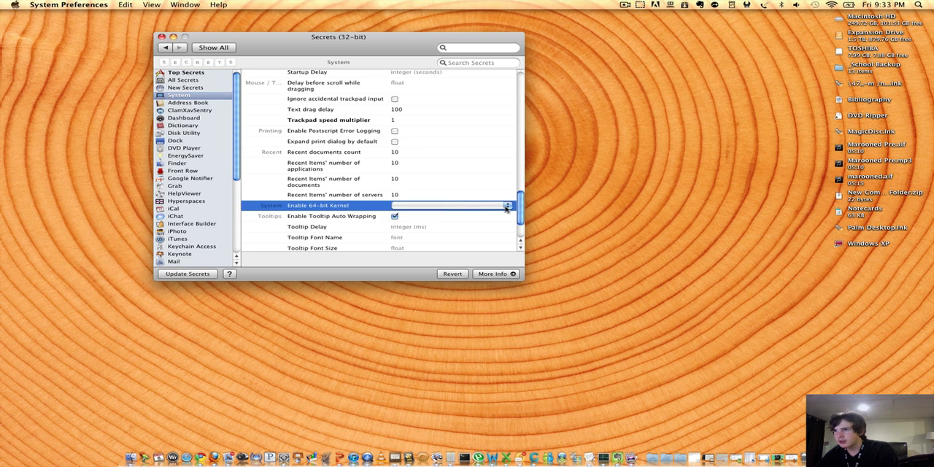
pyautogui.scroll(-3)
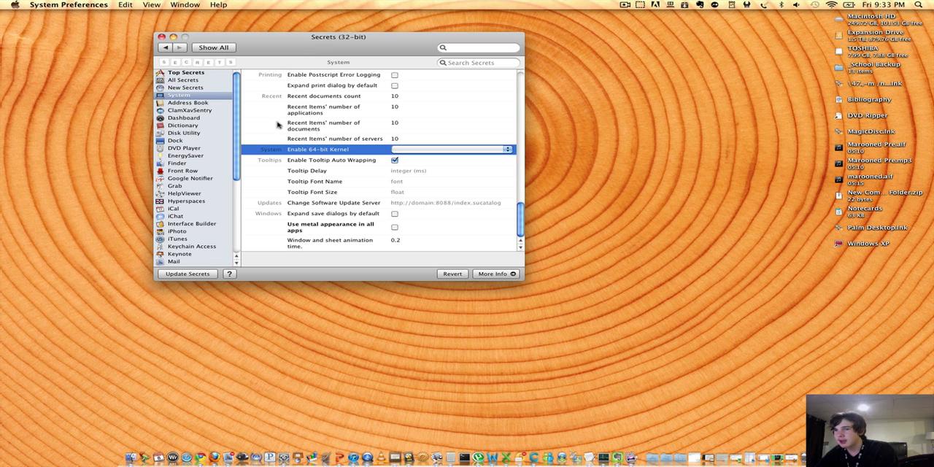
pyautogui.click(188, 102)
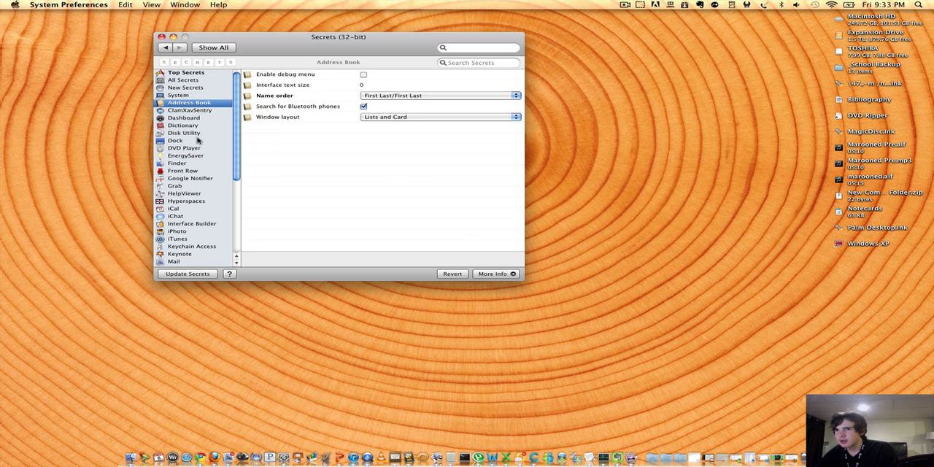
# Step: Toggle Dock magnification off and back on, keeping Scale as the minimize effect
pyautogui.click(176, 140)
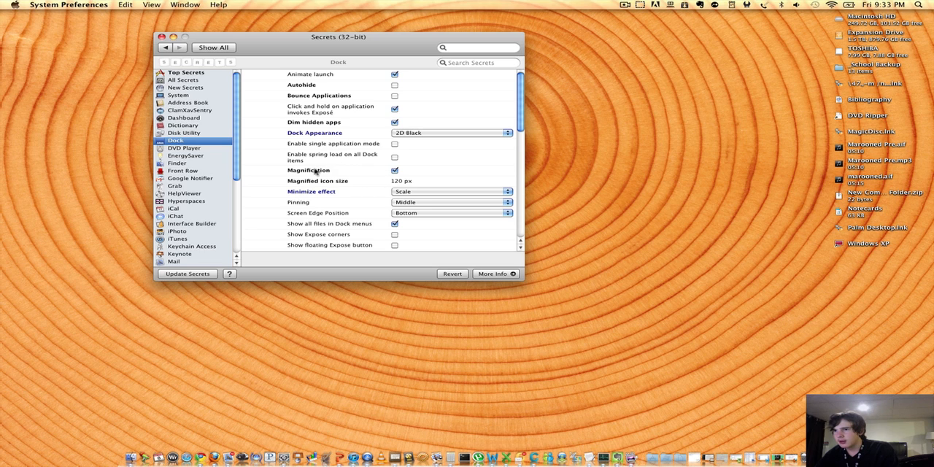
pyautogui.click(395, 170)
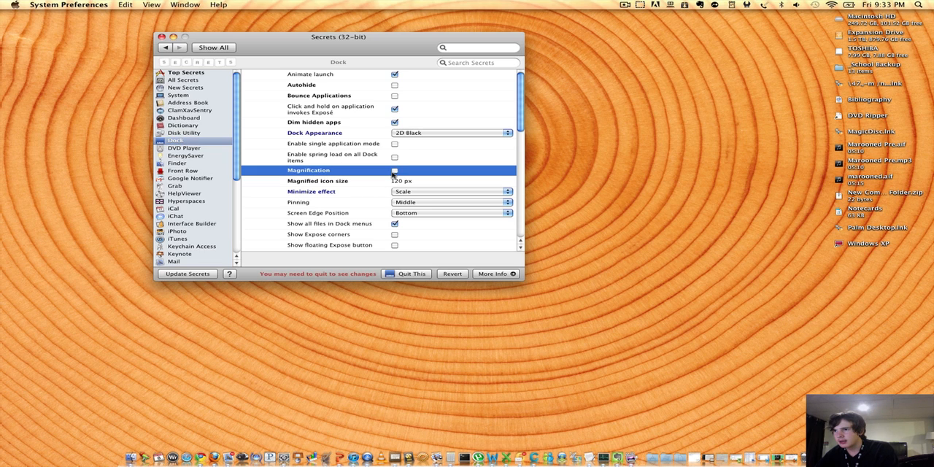
pyautogui.click(395, 169)
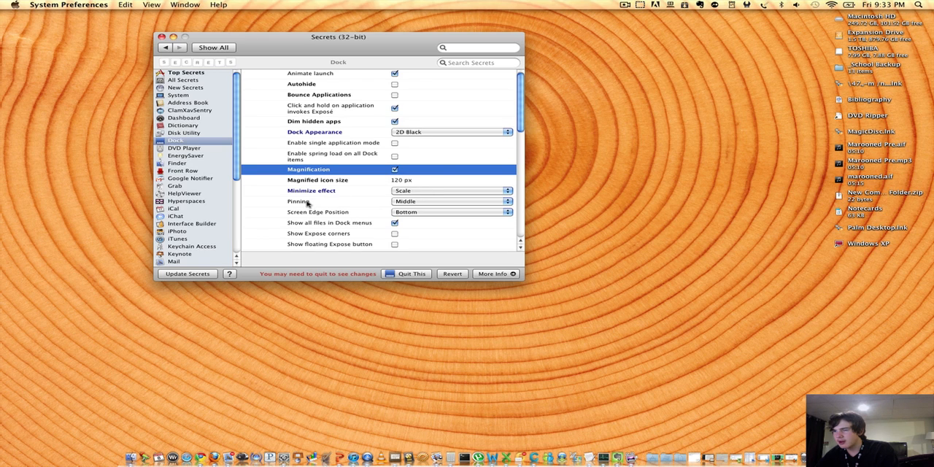
pyautogui.click(450, 191)
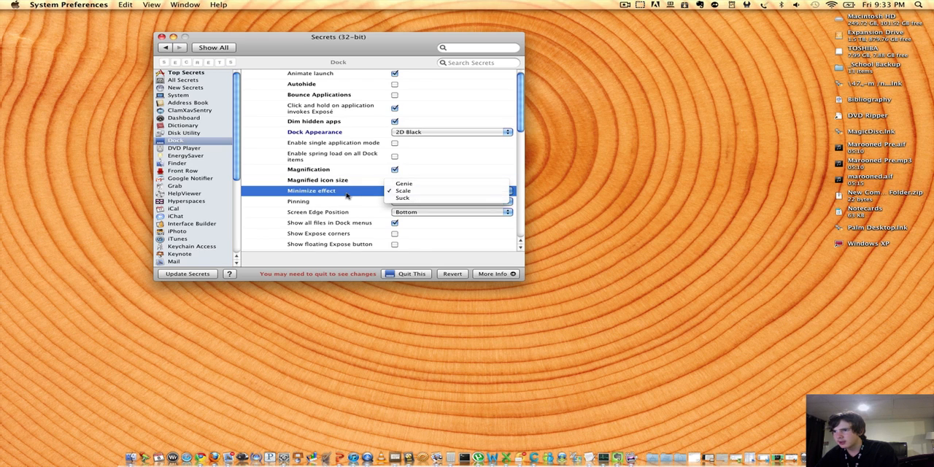
pyautogui.click(404, 190)
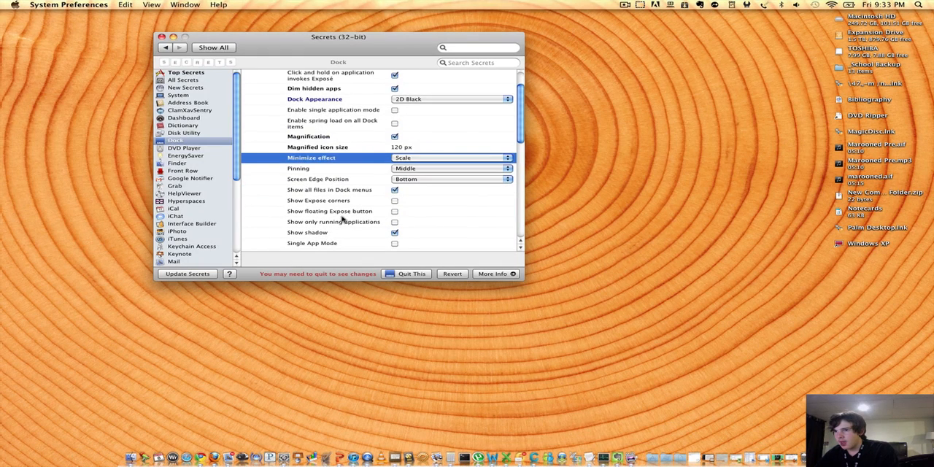
# Step: Scroll the Dock settings, then show the hidden EnergySaver option
pyautogui.scroll(-3)
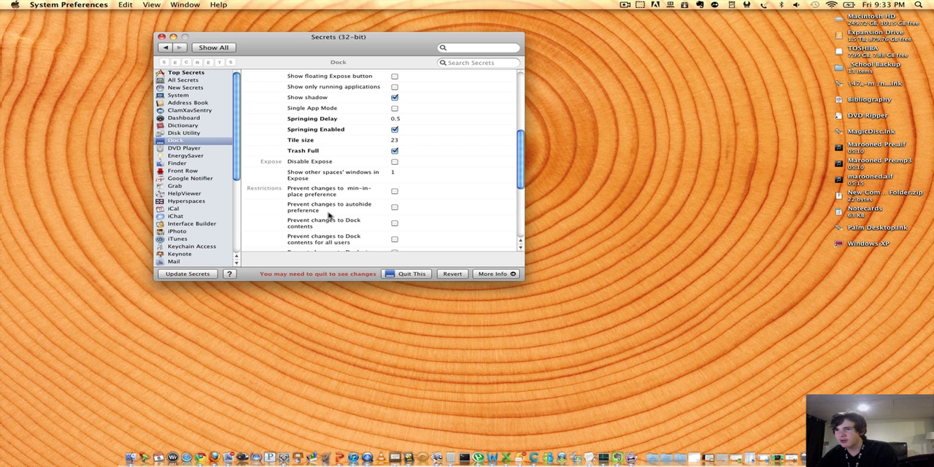
pyautogui.scroll(-3)
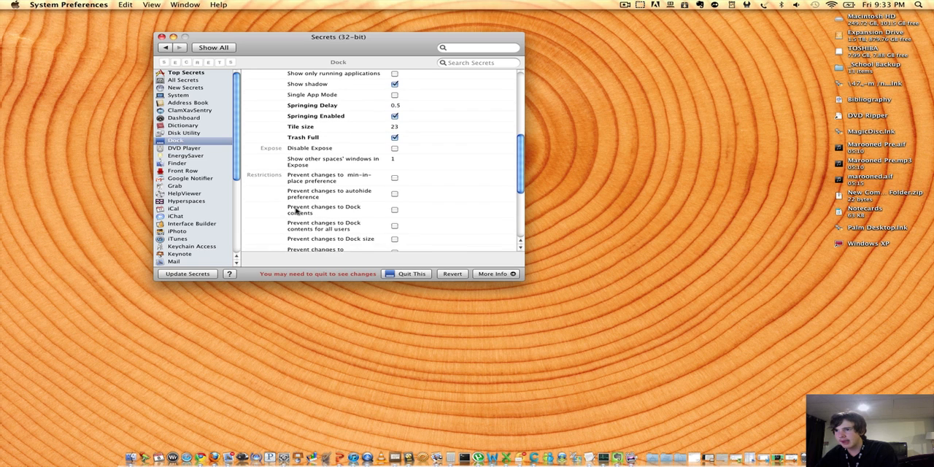
pyautogui.scroll(-3)
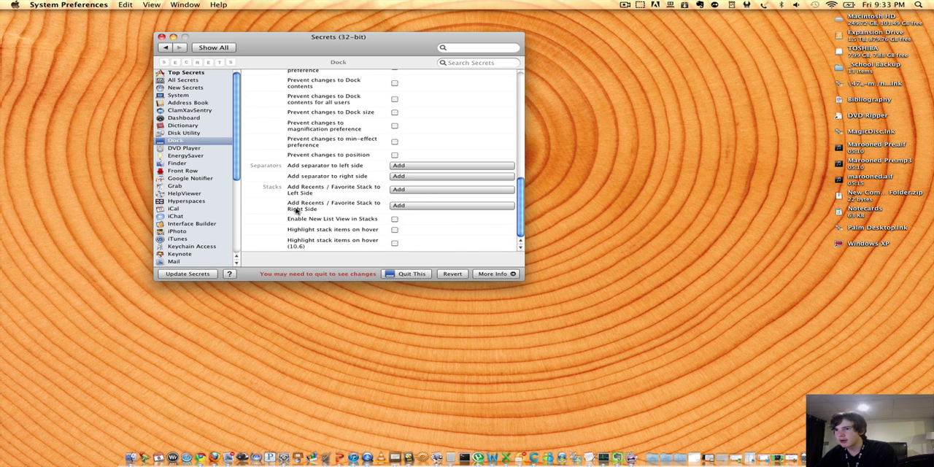
pyautogui.click(187, 155)
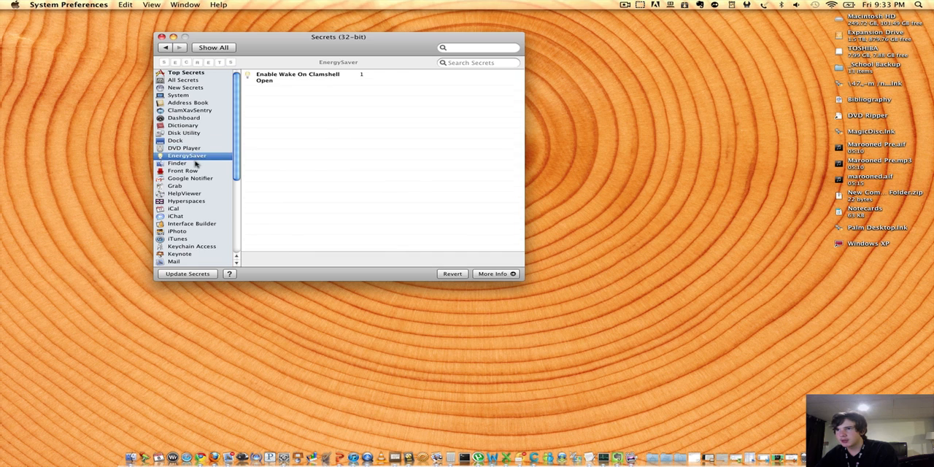
# Step: Browse hidden settings for Front Row, Microsoft Entourage, Spaces, VMware Fusion and Xcode
pyautogui.click(183, 170)
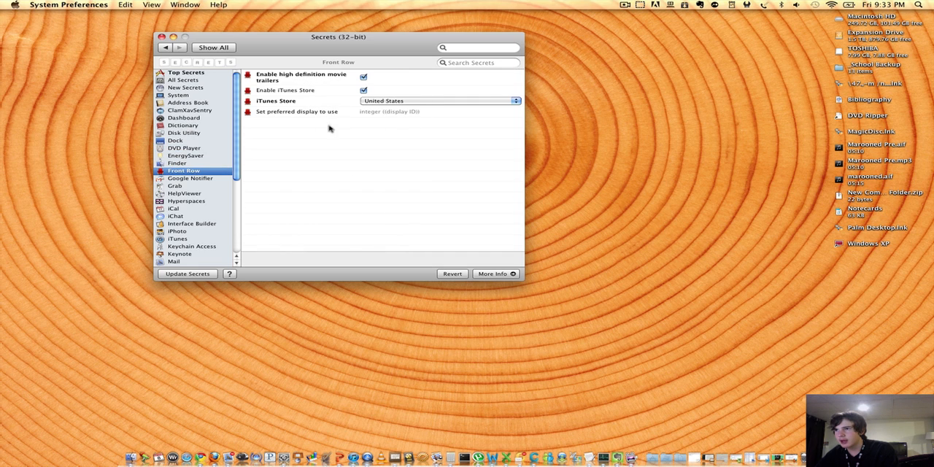
pyautogui.click(192, 245)
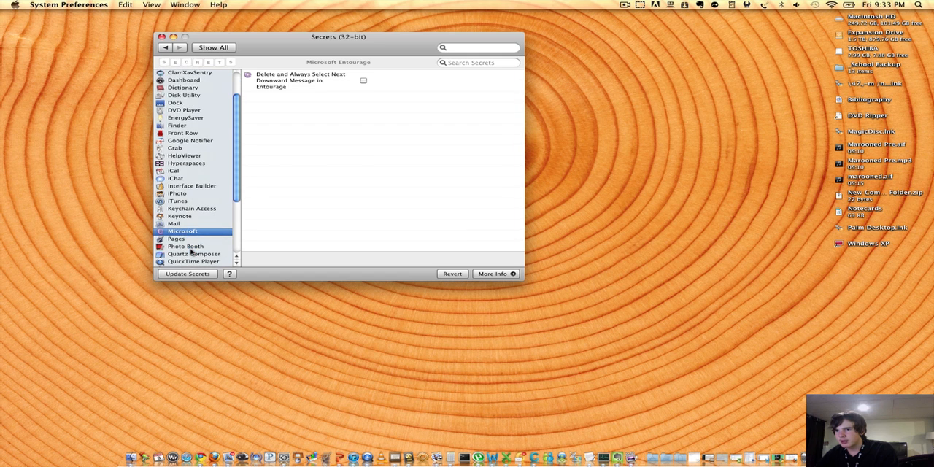
pyautogui.click(178, 214)
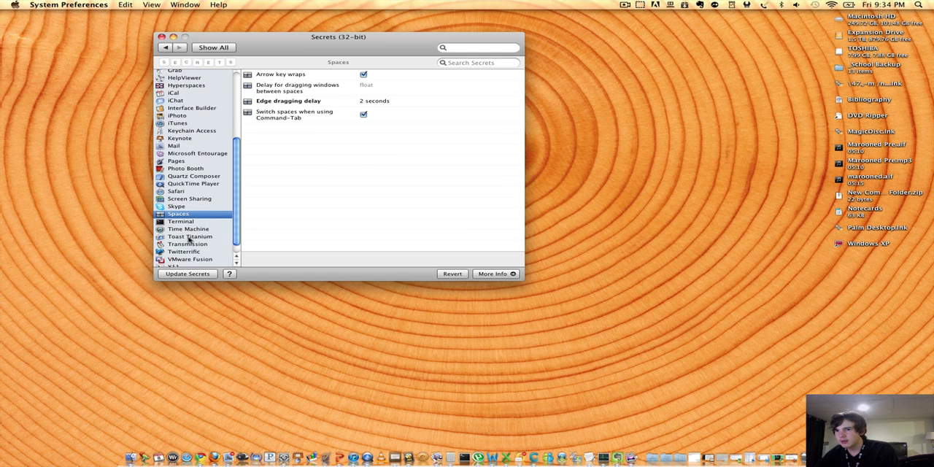
pyautogui.click(191, 247)
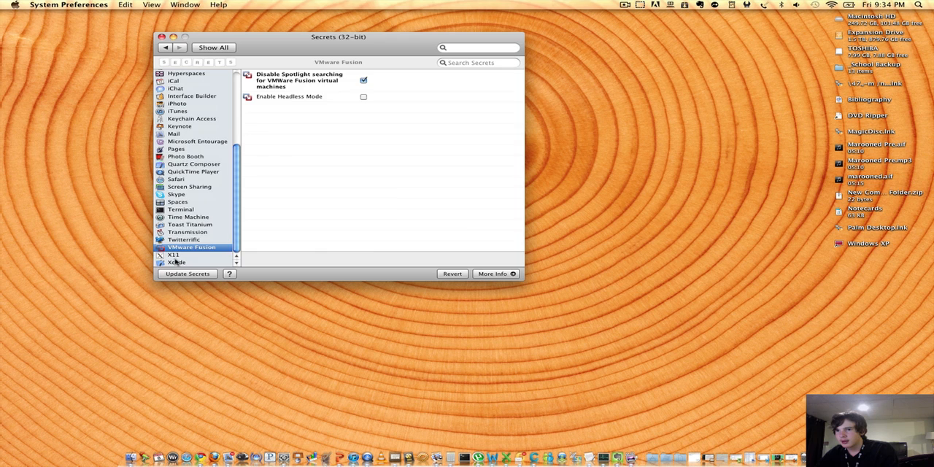
pyautogui.click(177, 262)
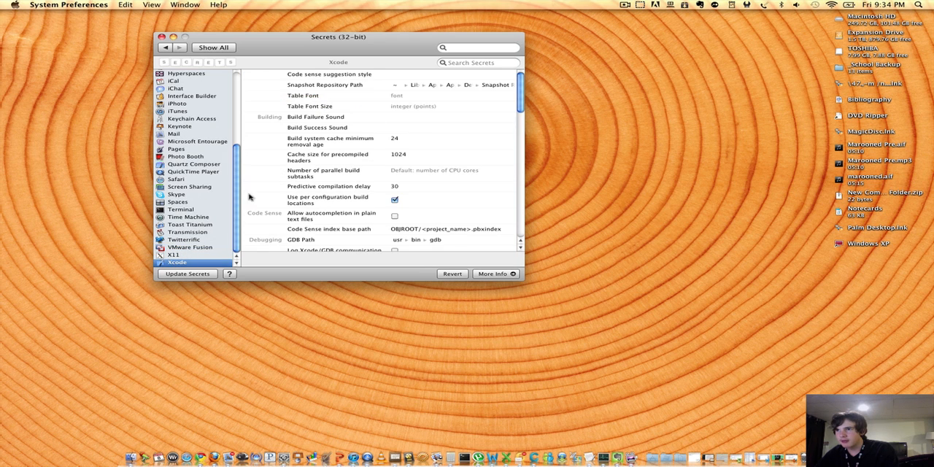
# Step: Read Xcode's build failure sound description, view All Secrets, and quit System Preferences
pyautogui.click(315, 116)
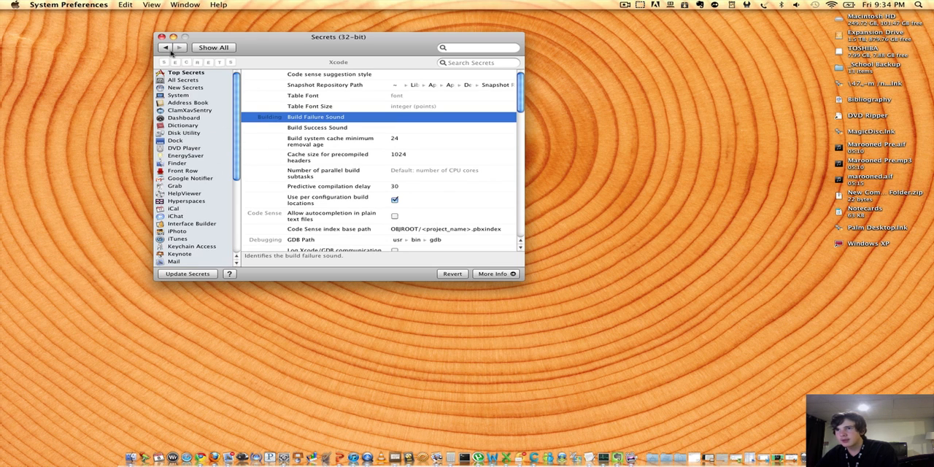
pyautogui.click(182, 80)
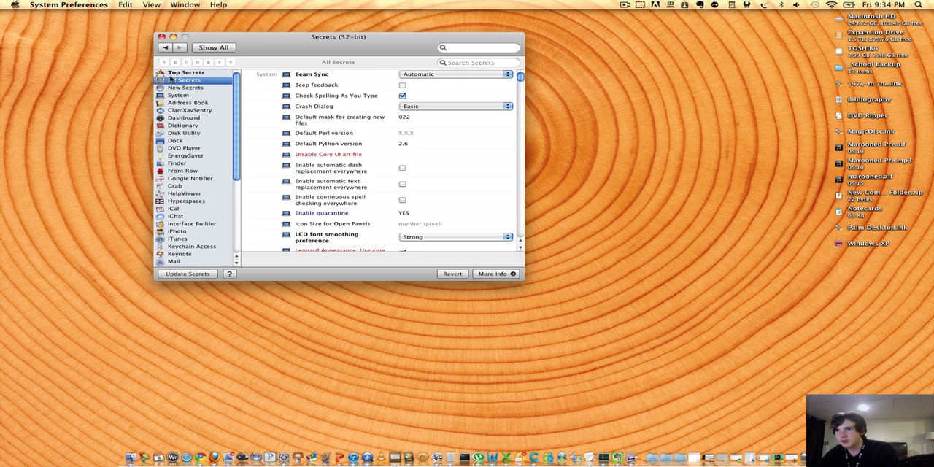
pyautogui.click(190, 110)
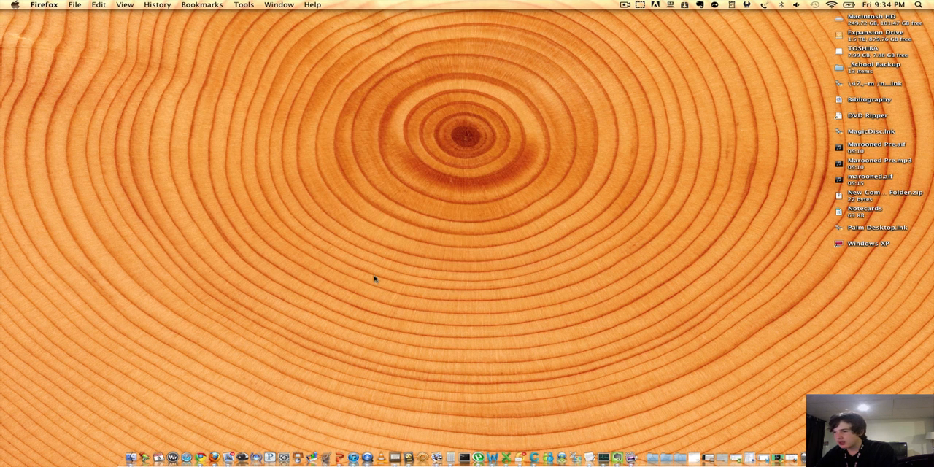
pyautogui.moveTo(494, 354)
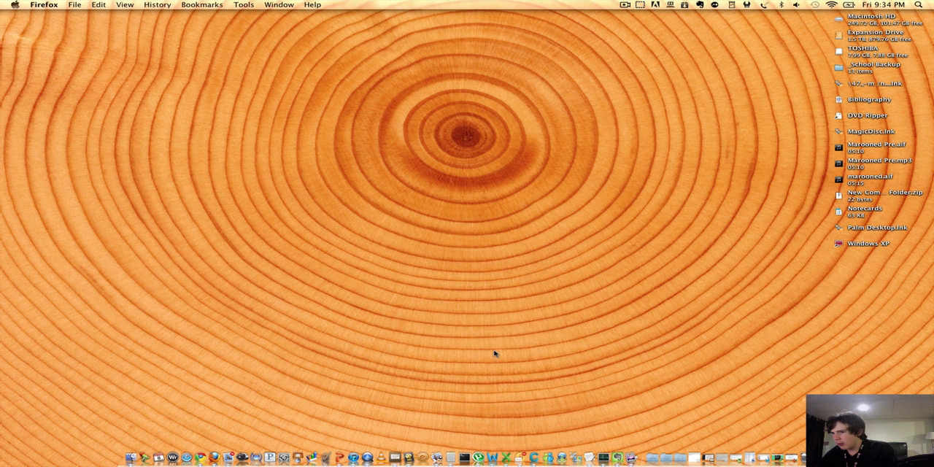
pyautogui.moveTo(509, 300)
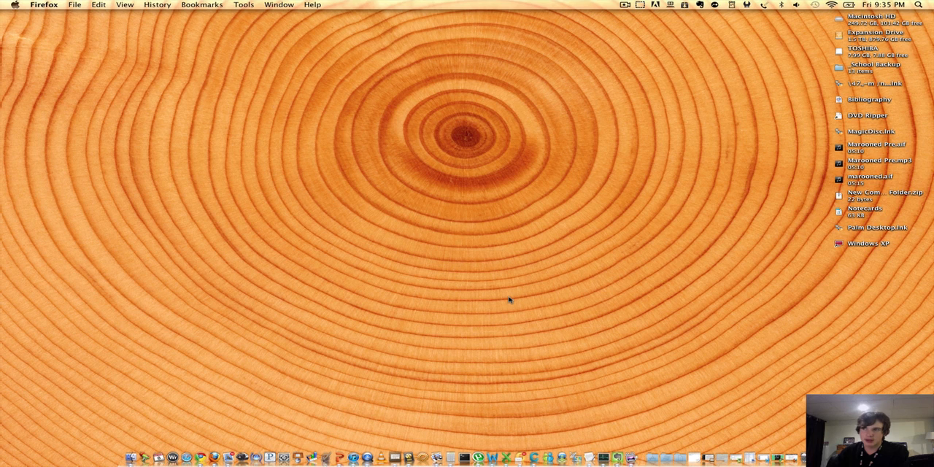
pyautogui.moveTo(644, 51)
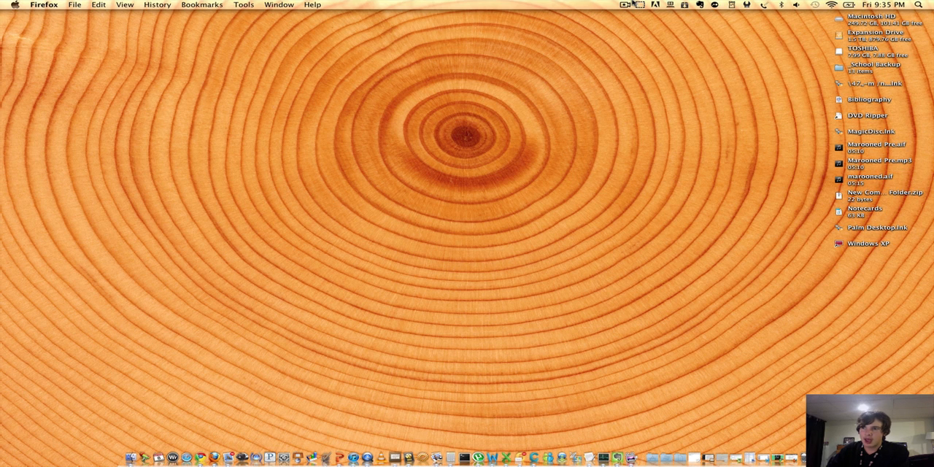
pyautogui.click(625, 4)
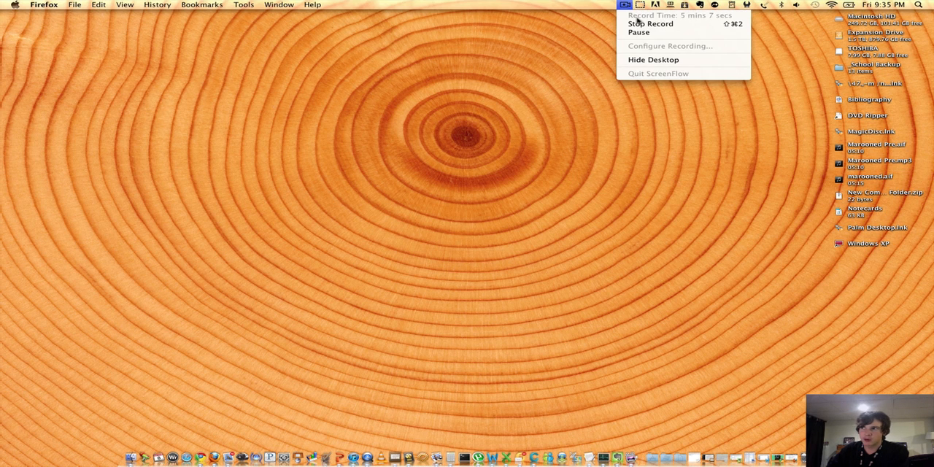